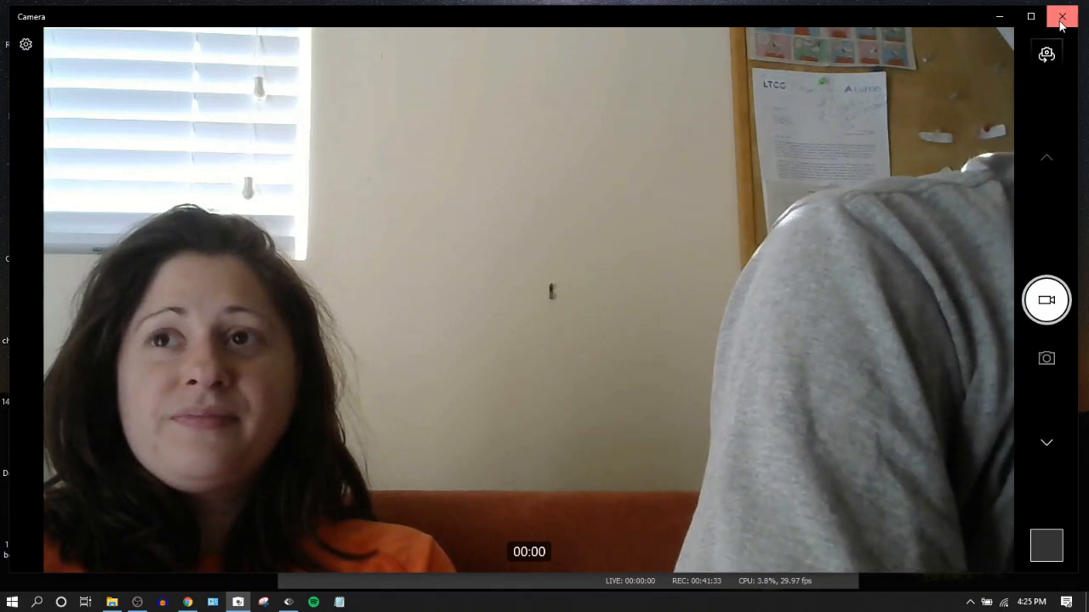
Close the Camera window to bring OBS Studio, still recording, back into view
click(1061, 16)
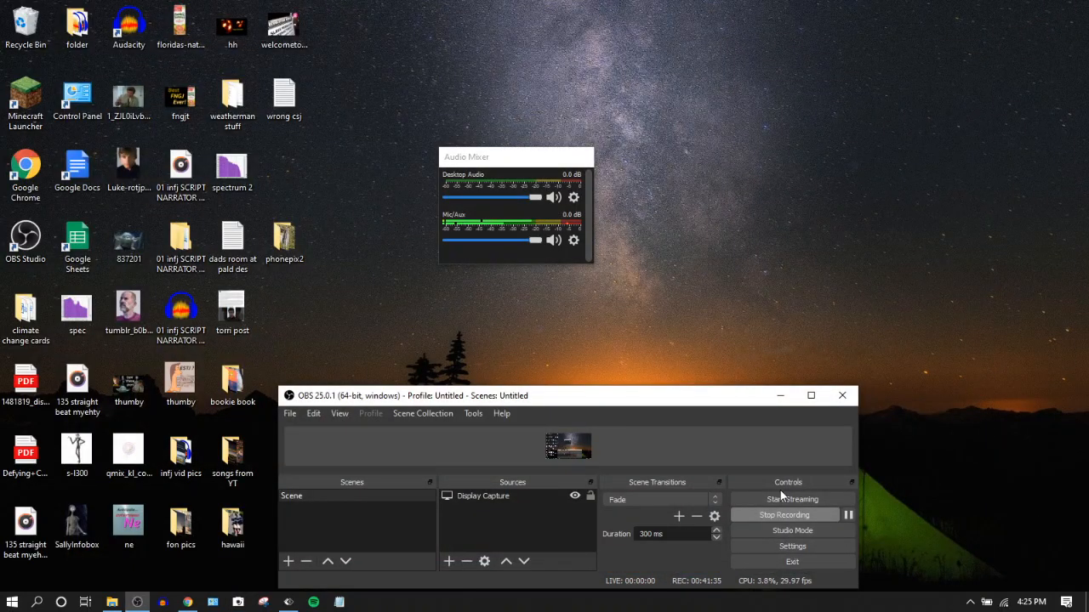